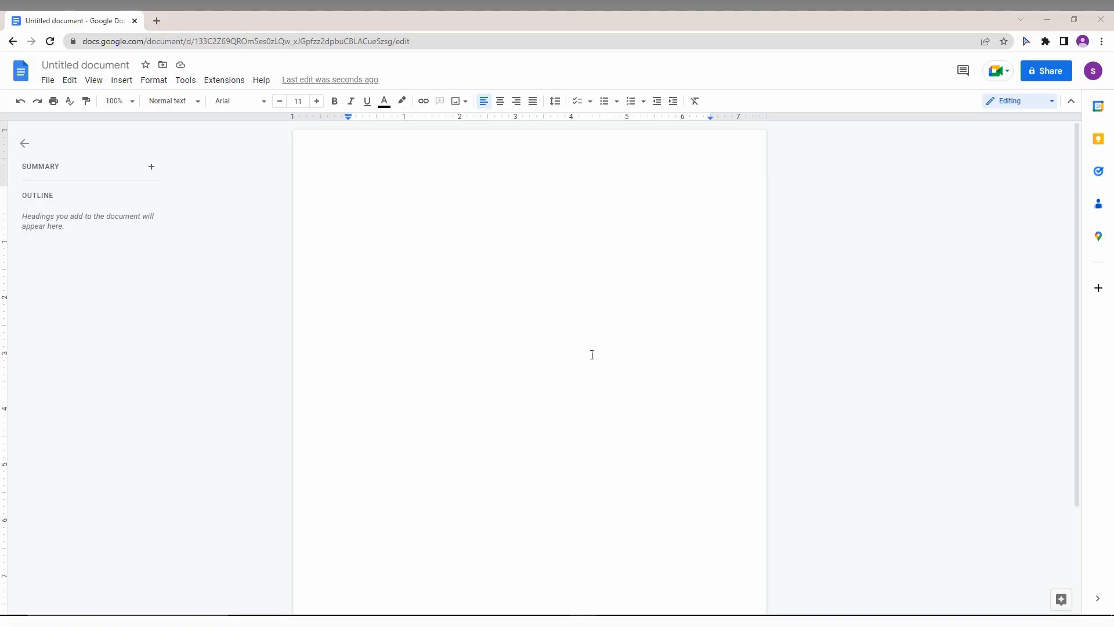
Insert a 4×3 table into the blank document from the Insert menu.
left_click(121, 79)
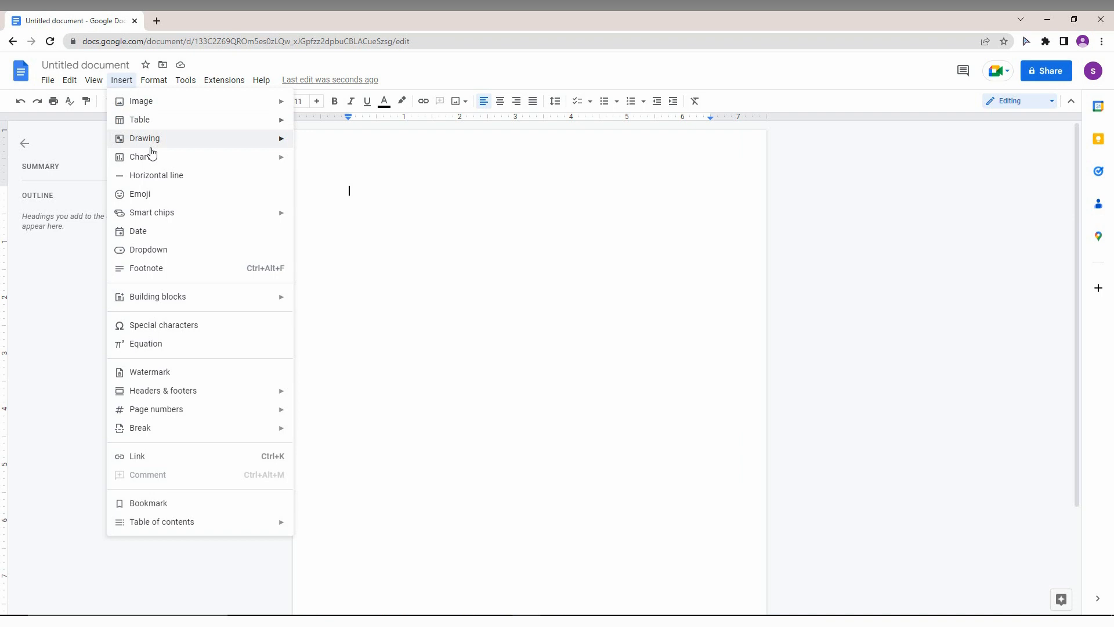
mouse_move(192, 196)
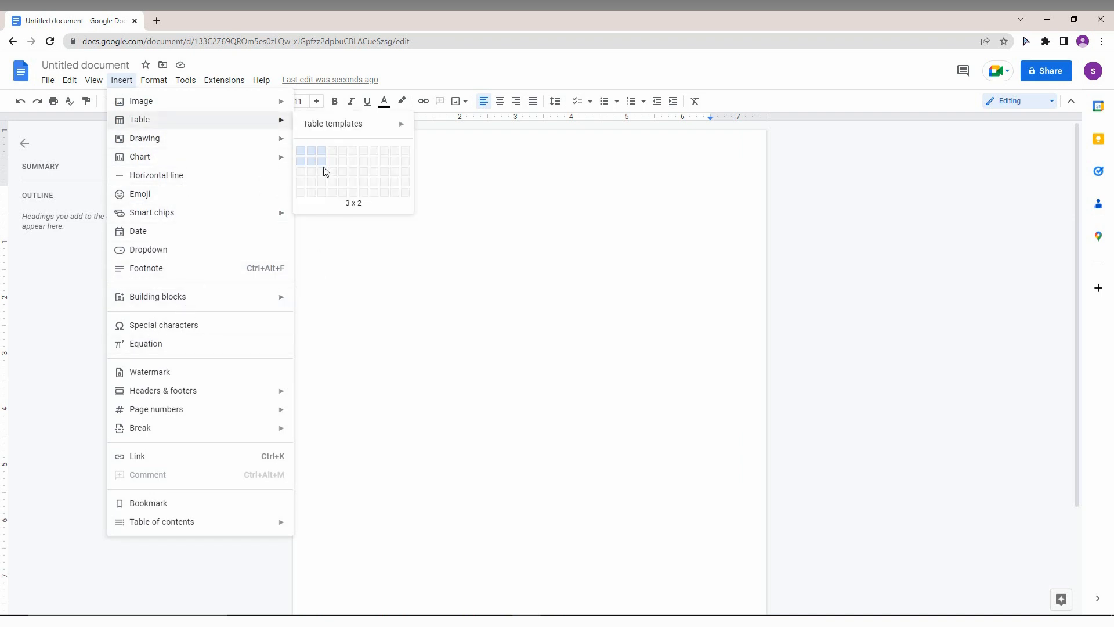
left_click(332, 161)
type("1")
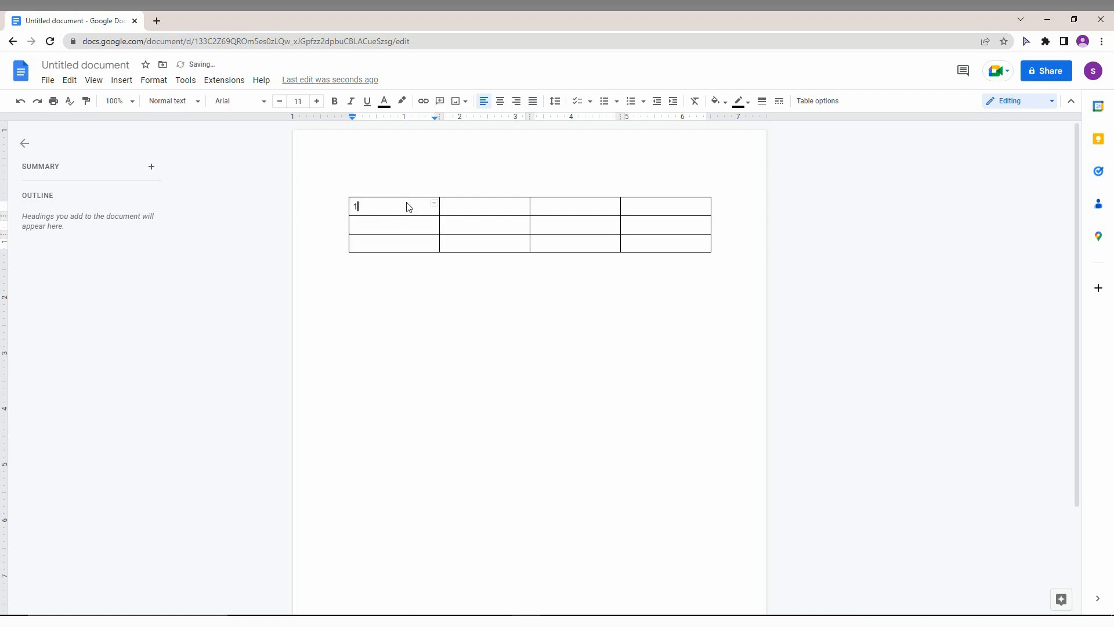
Fill the first column's cells with 1, 2 and 3 down the rows.
type("2")
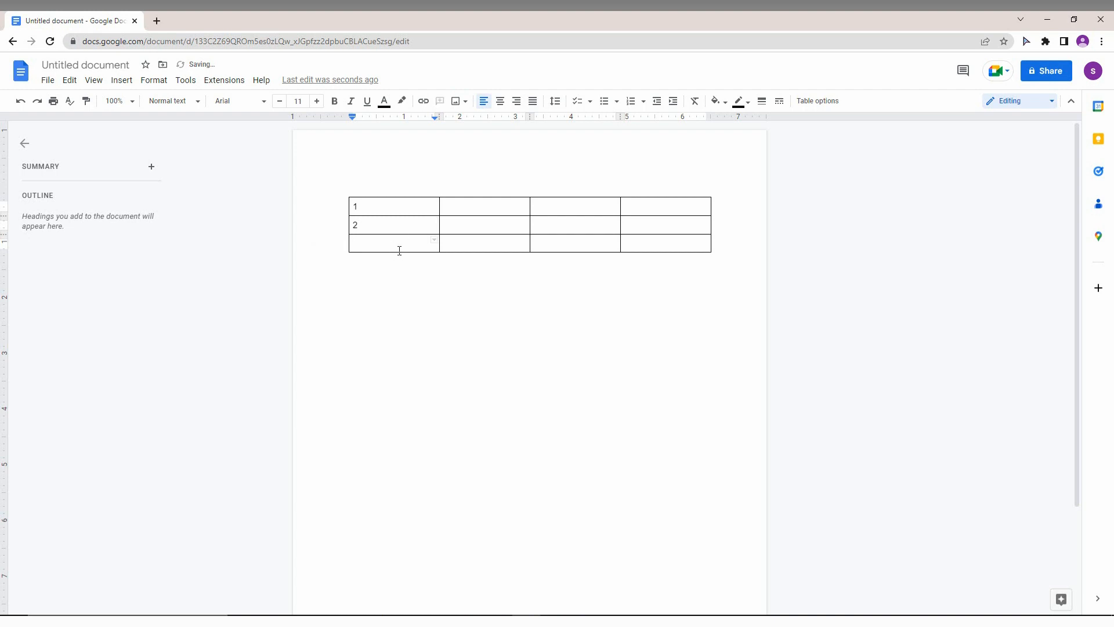
type("3")
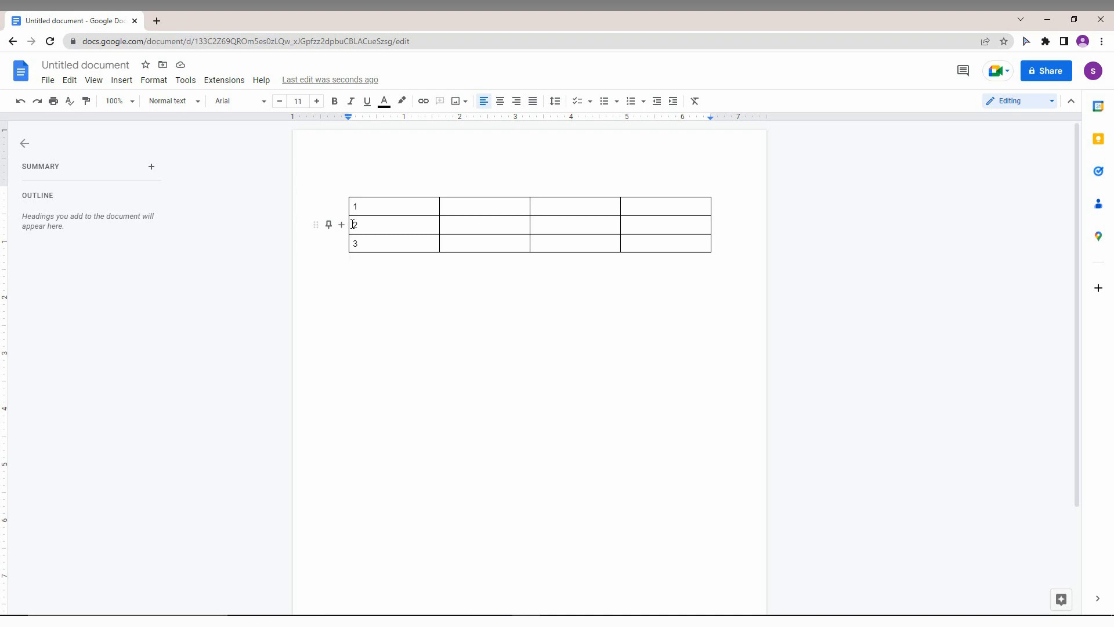
right_click(354, 225)
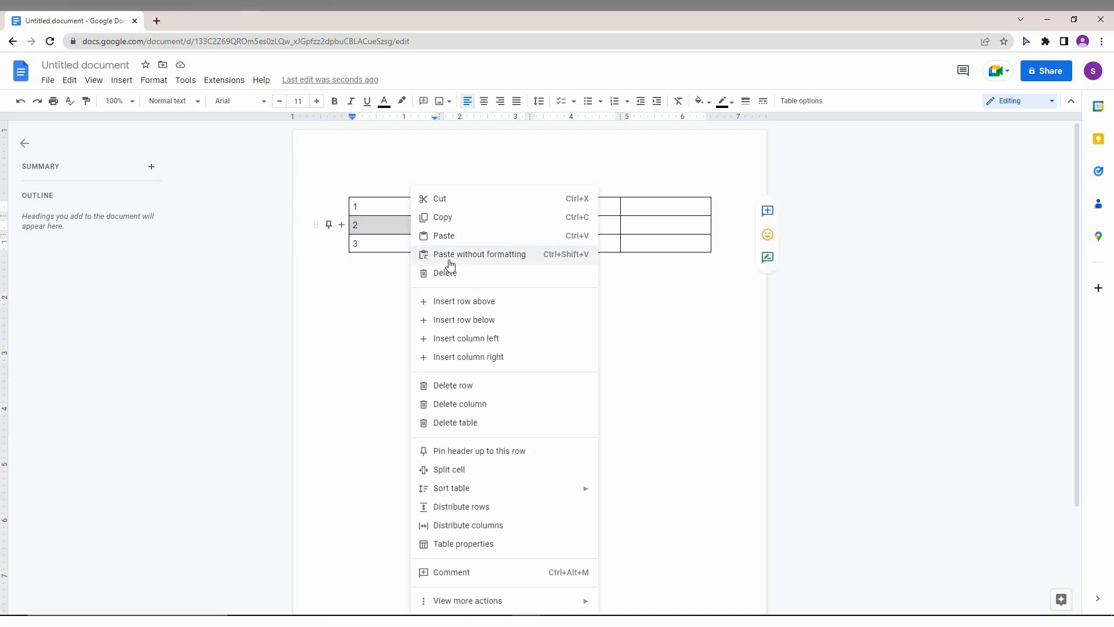
mouse_move(465, 408)
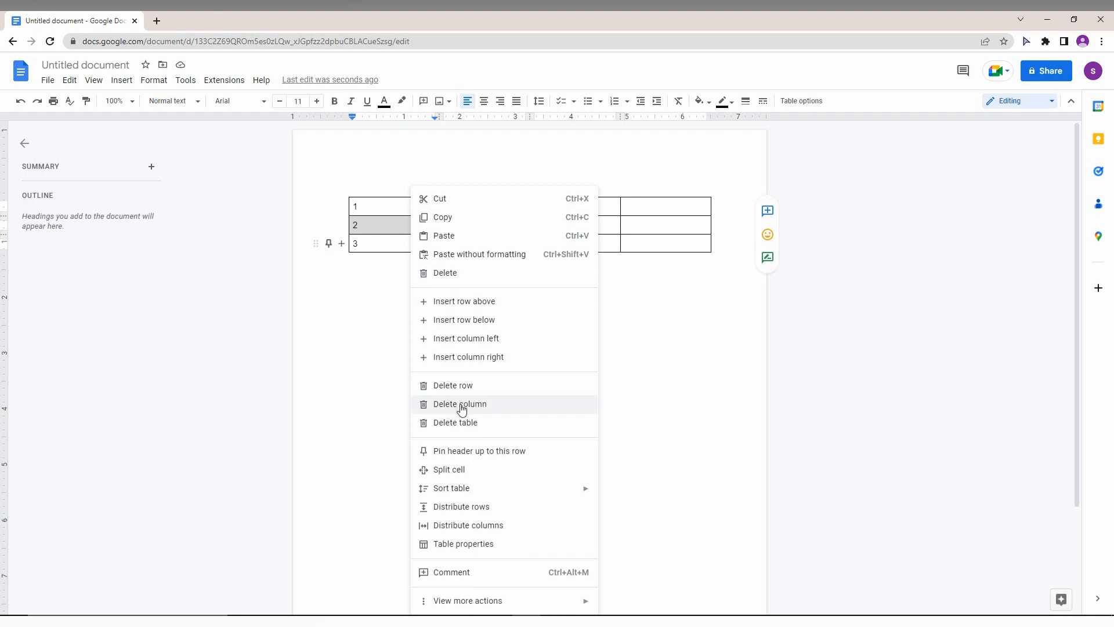
mouse_move(463, 474)
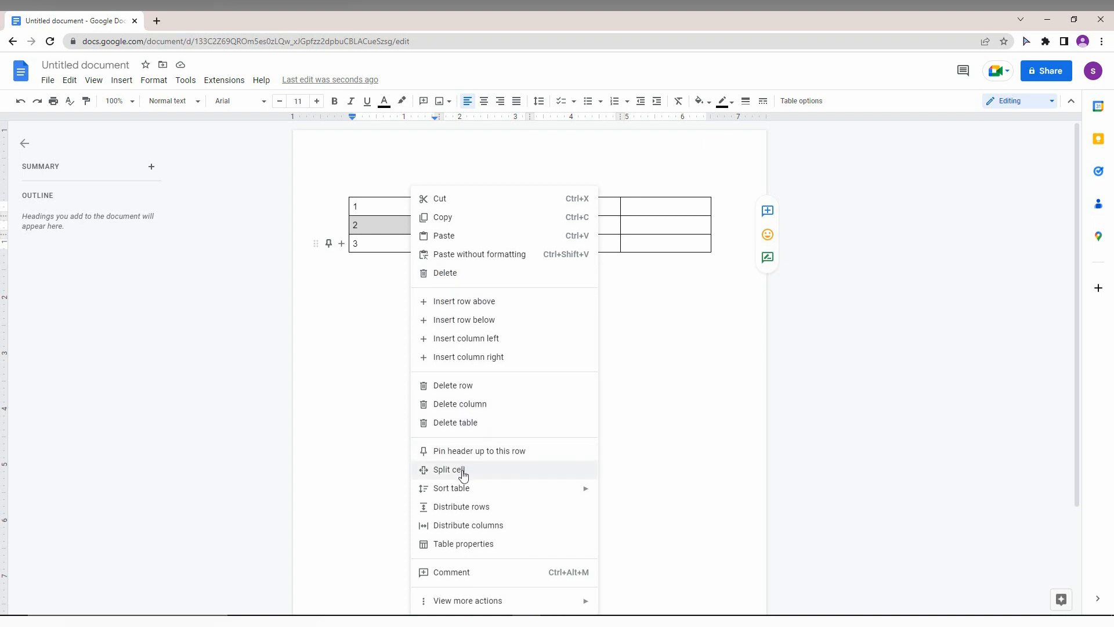
mouse_move(501, 524)
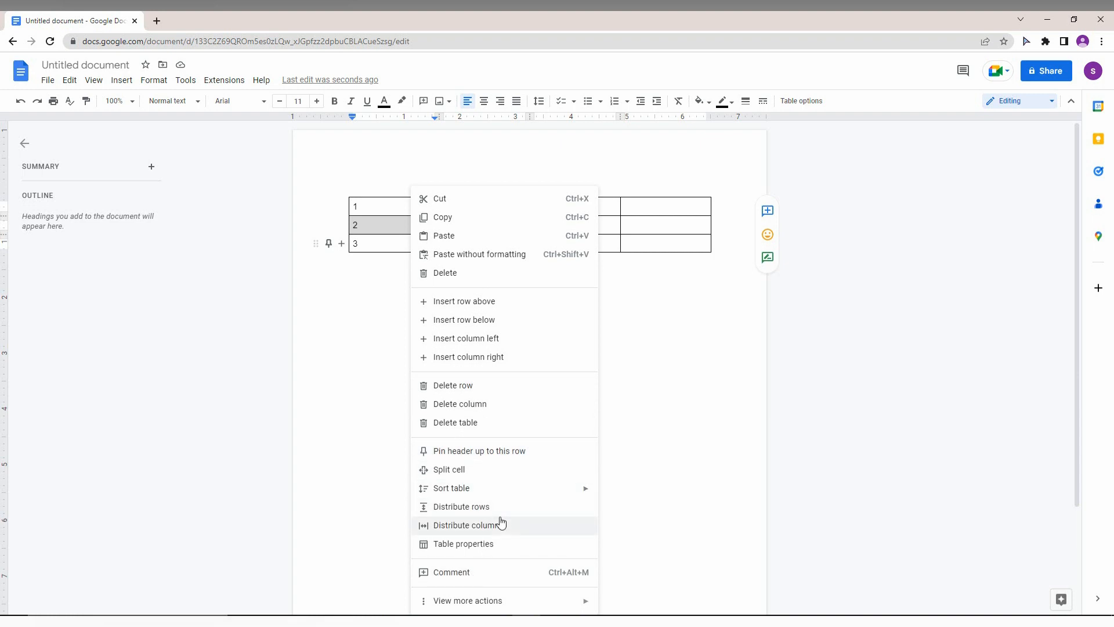
left_click(468, 525)
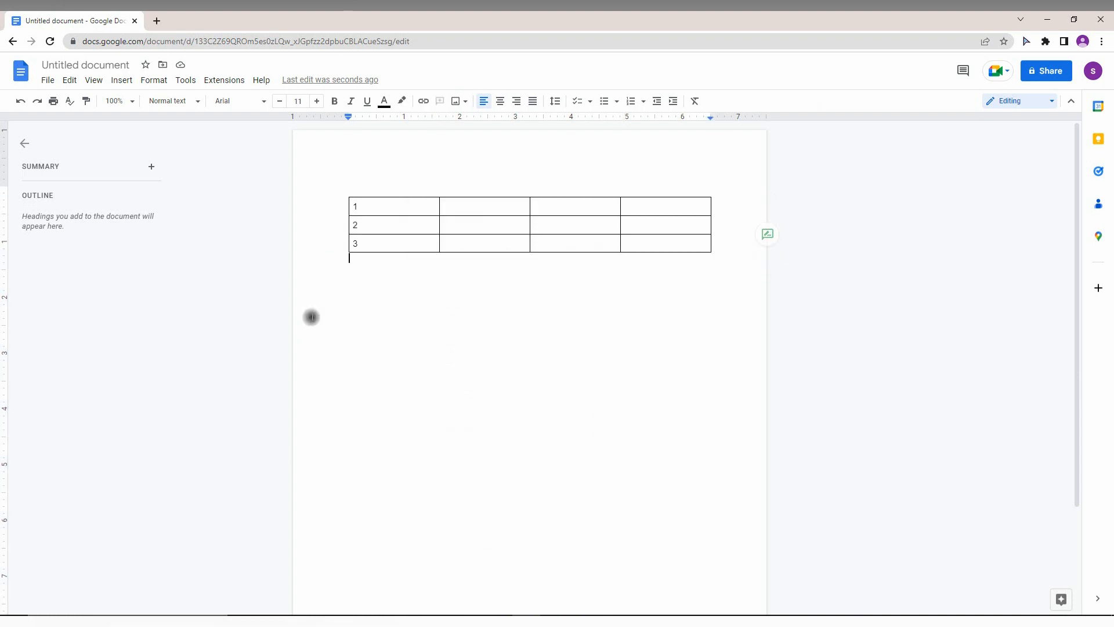
left_click(383, 225)
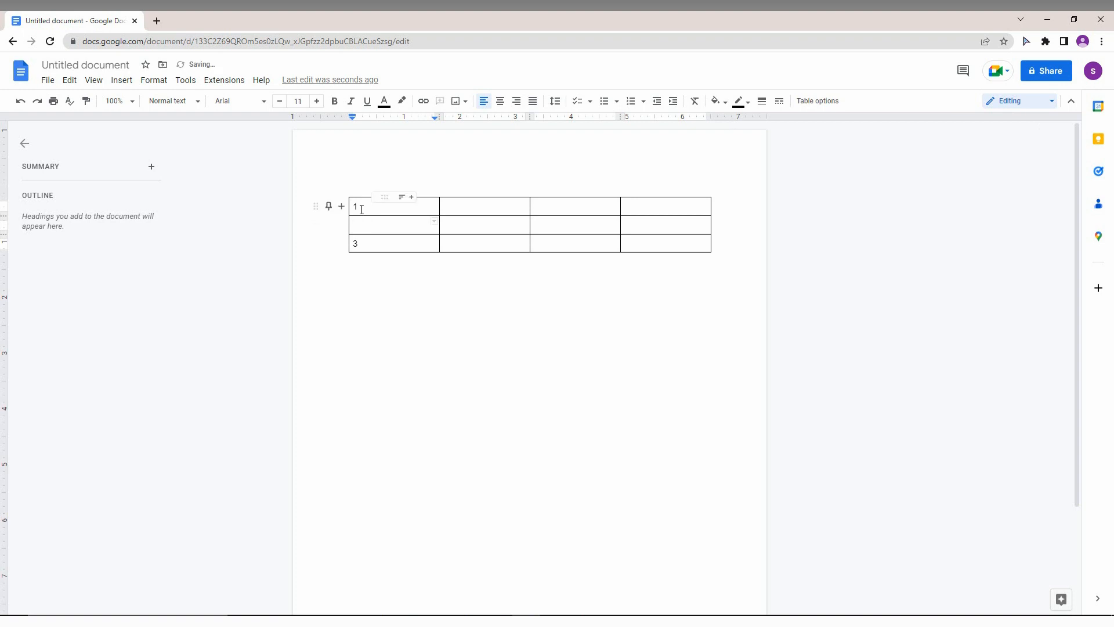
Merge the emptied middle cell with the cell holding 3 below it via Merge cells.
right_click(393, 208)
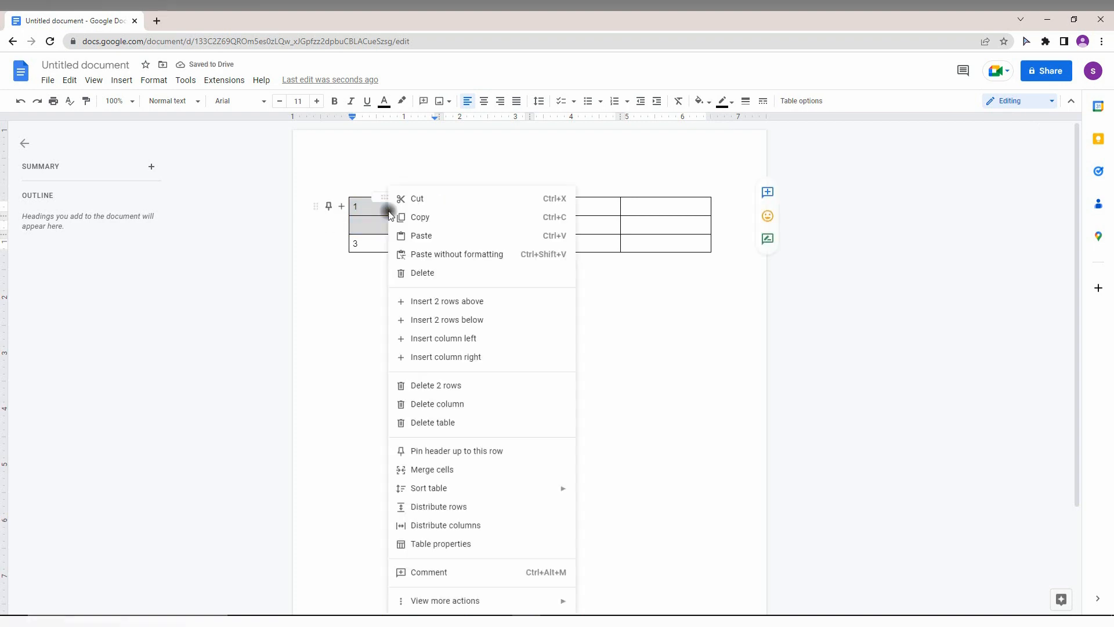
mouse_move(431, 469)
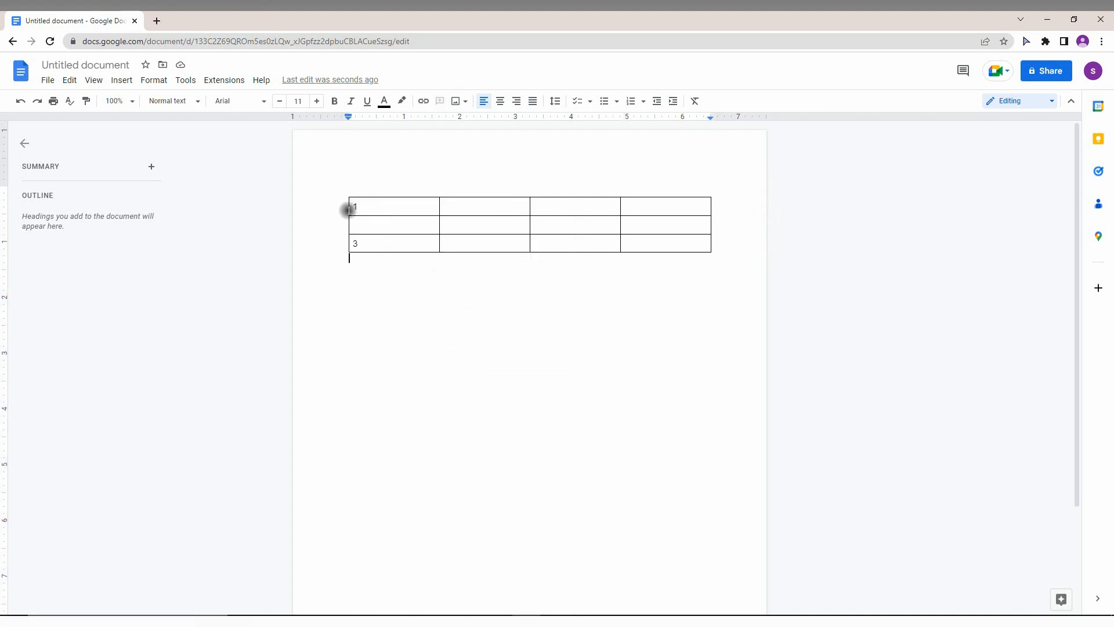
left_click(353, 223)
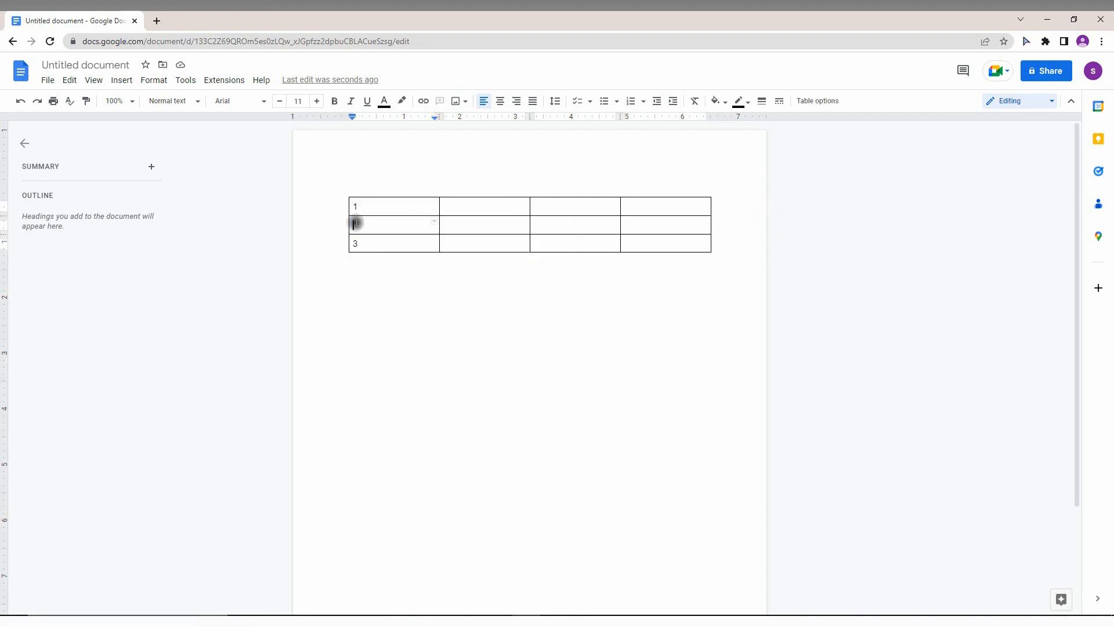
right_click(393, 222)
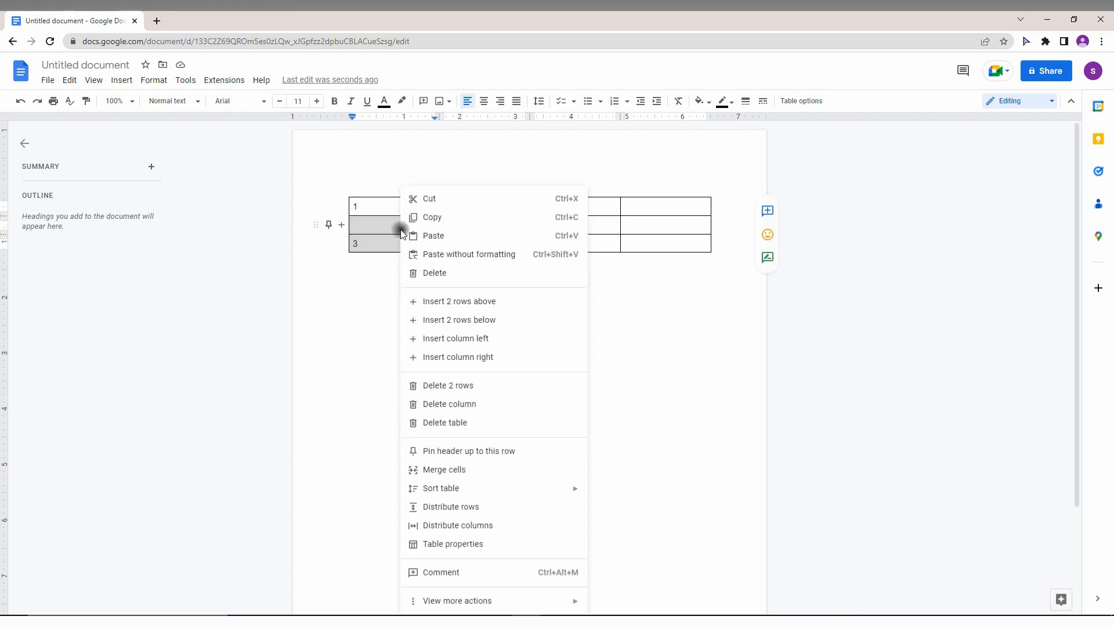
mouse_move(443, 470)
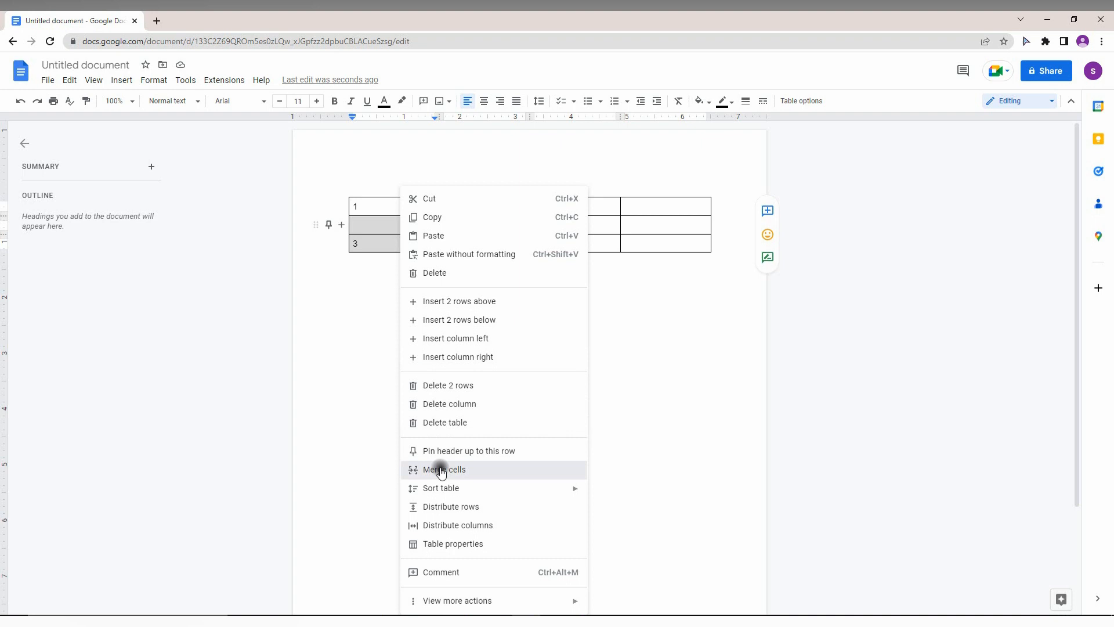
left_click(444, 469)
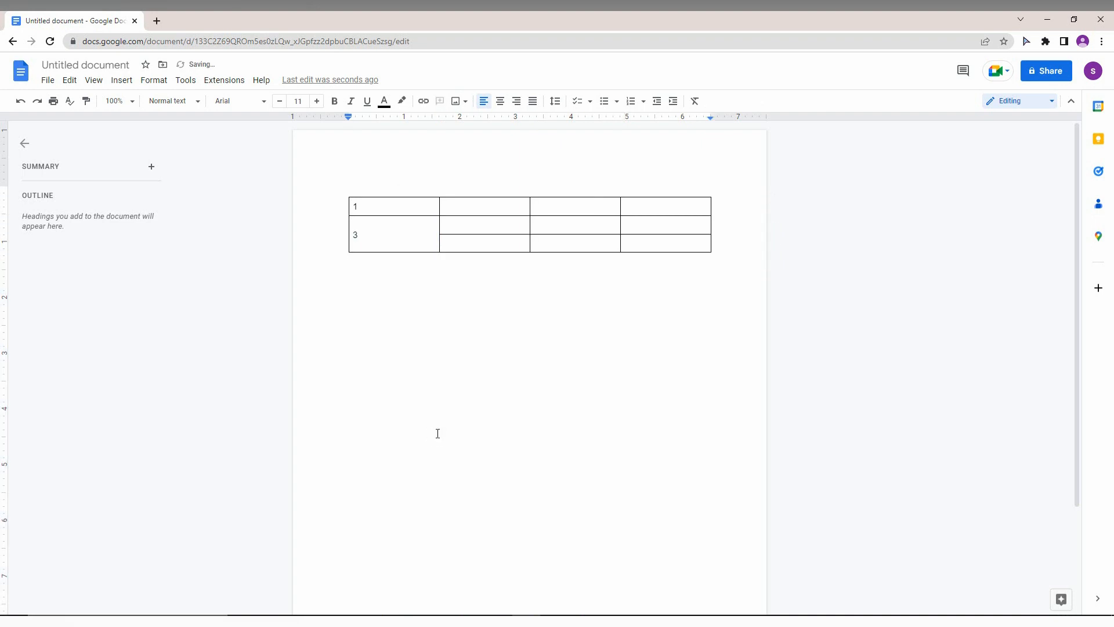
mouse_move(481, 258)
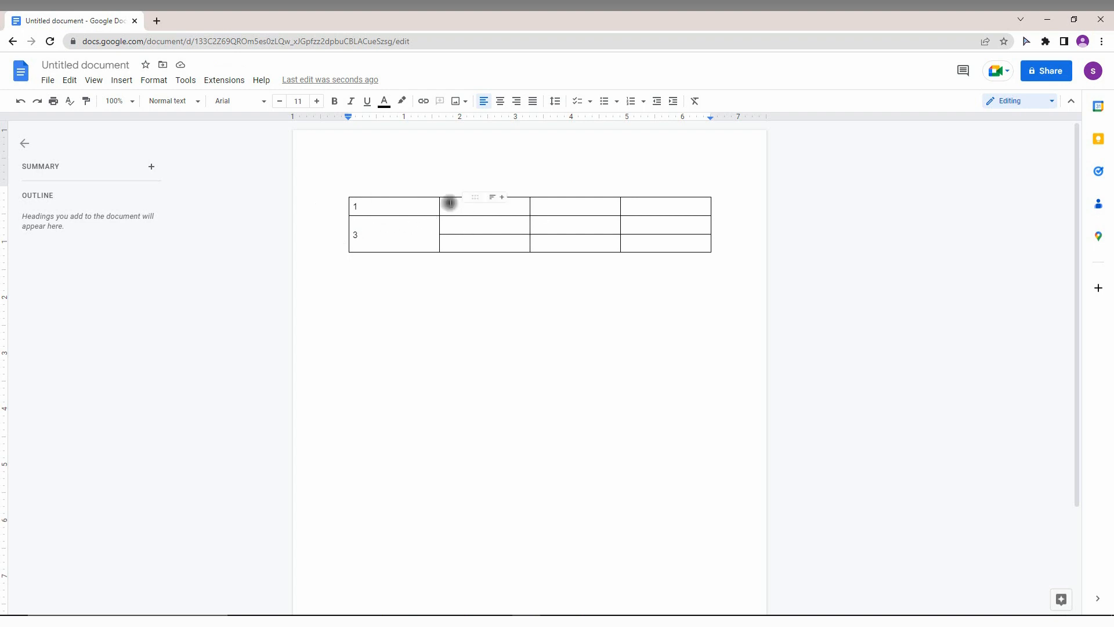
Delete the table's second column, leaving three columns with the merged cell intact.
right_click(485, 206)
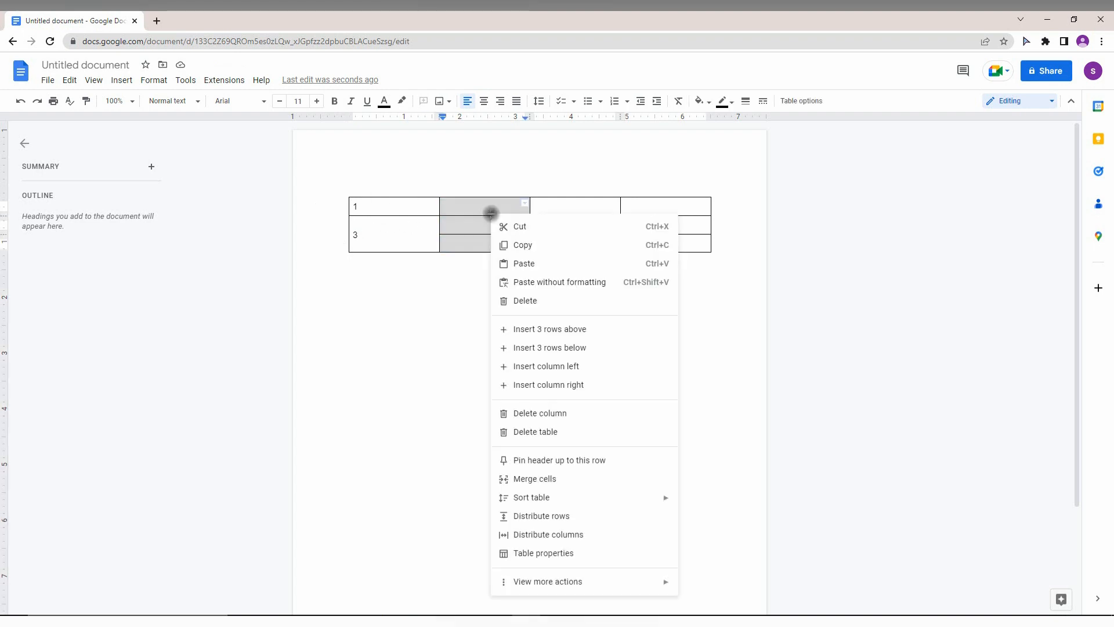
mouse_move(539, 413)
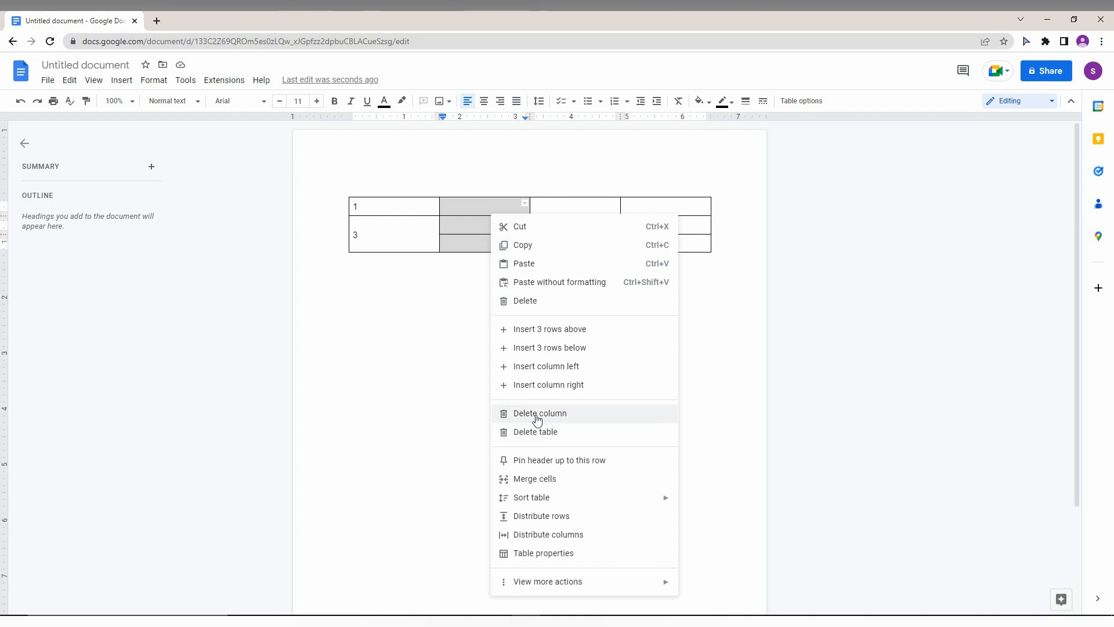
left_click(539, 413)
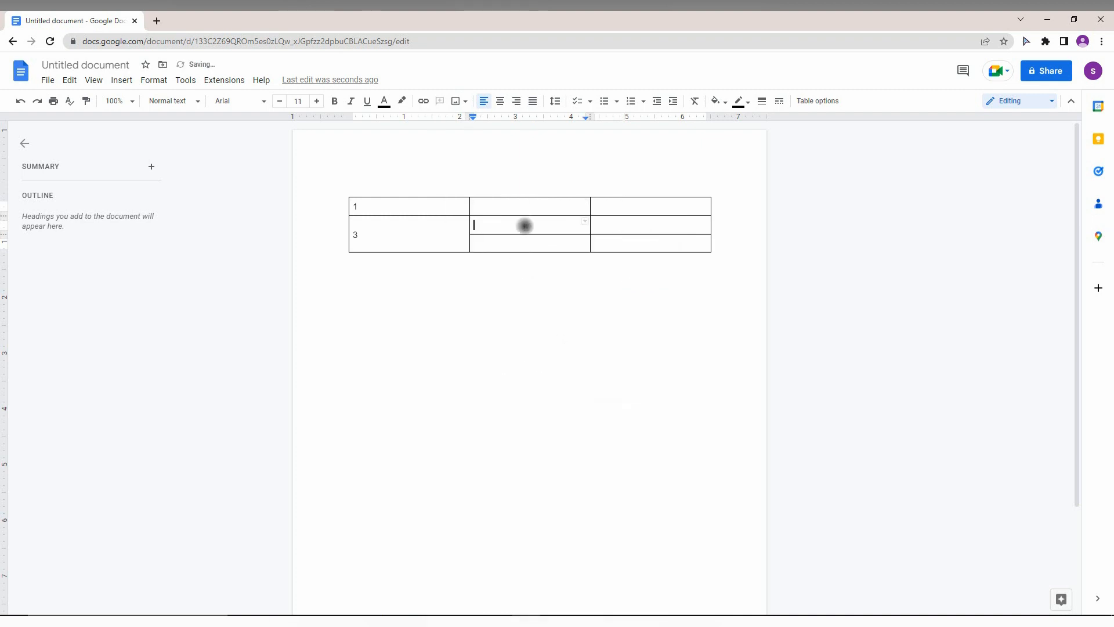
right_click(529, 226)
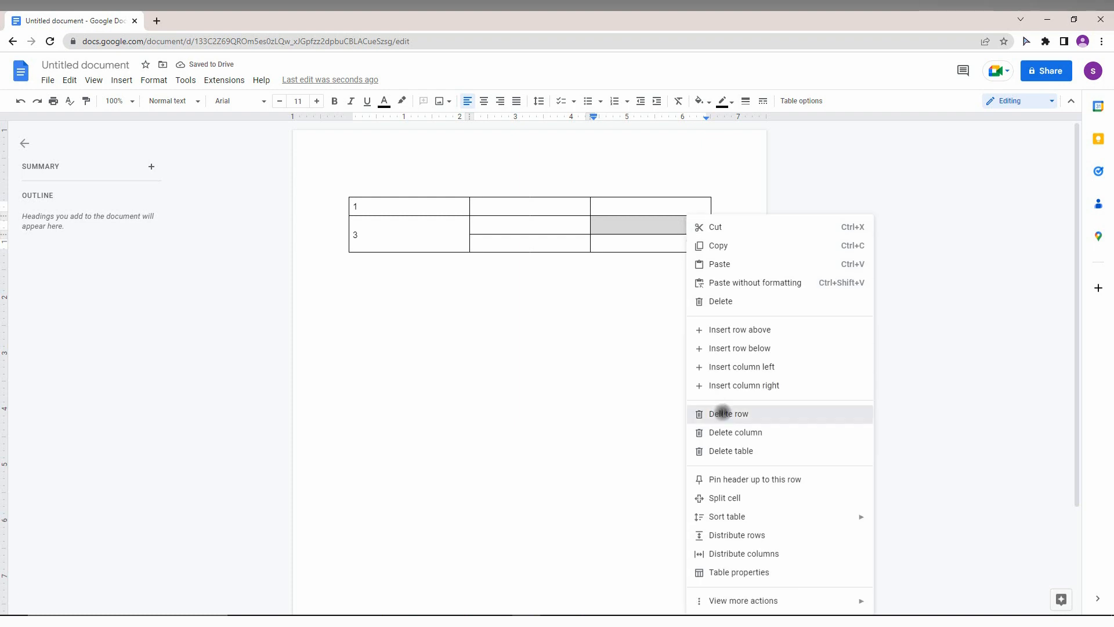
left_click(727, 414)
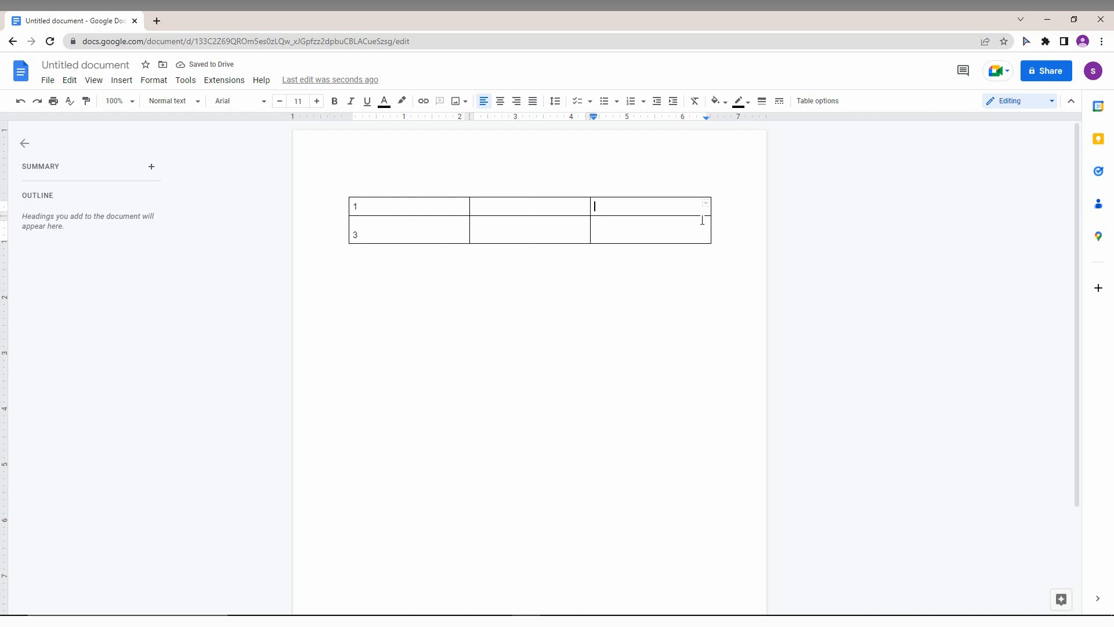
mouse_move(505, 317)
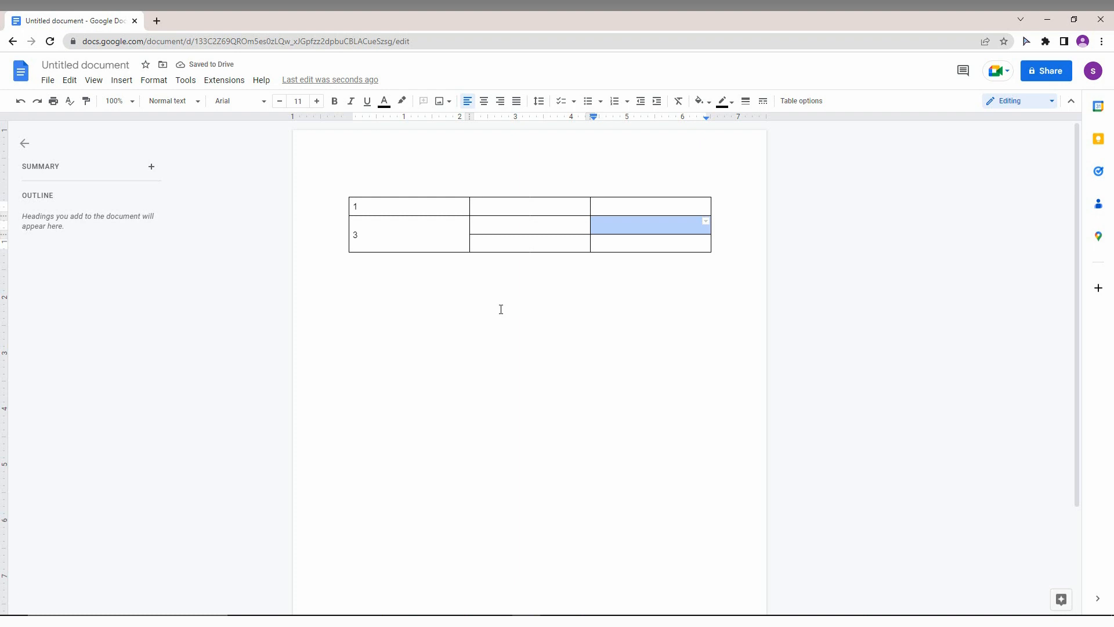
mouse_move(753, 610)
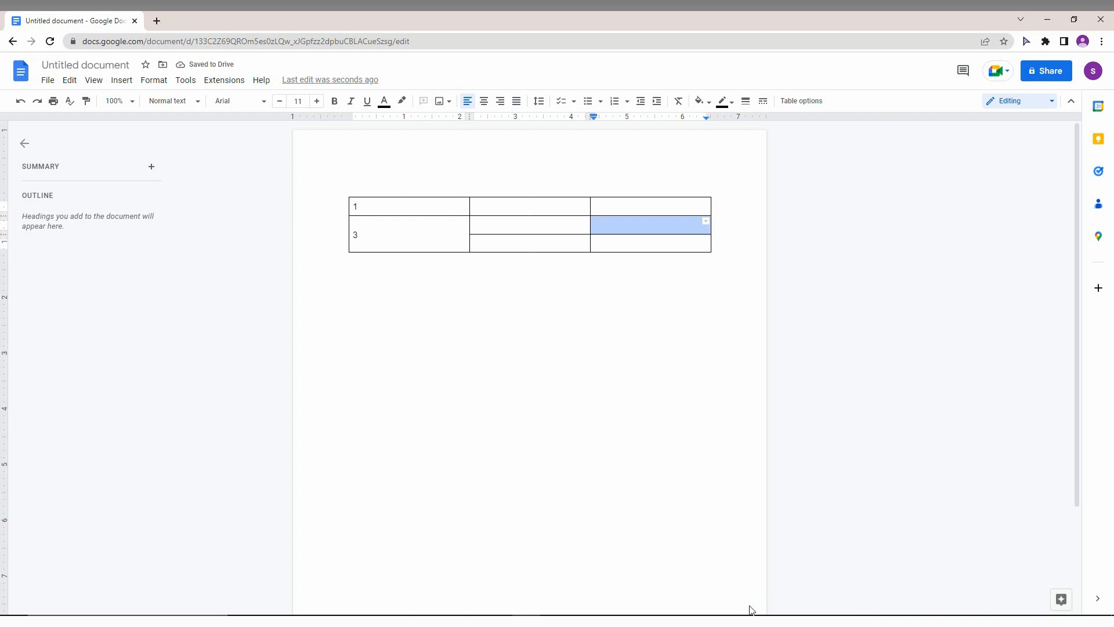